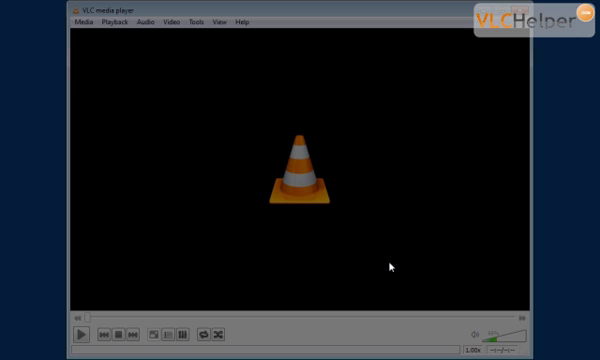
pyautogui.moveTo(84, 20)
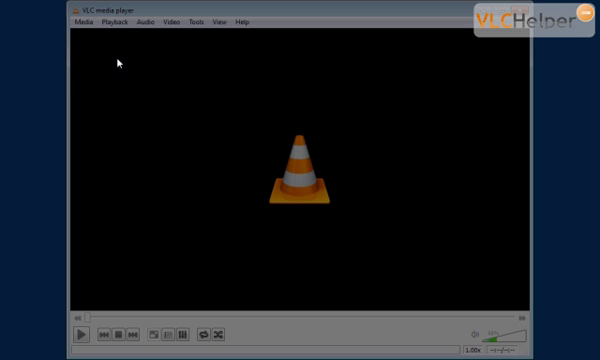
pyautogui.moveTo(84, 20)
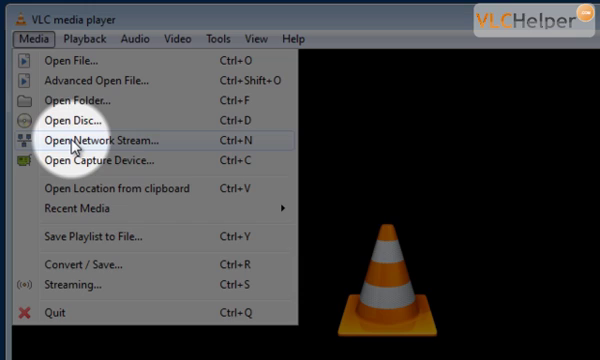
pyautogui.click(112, 136)
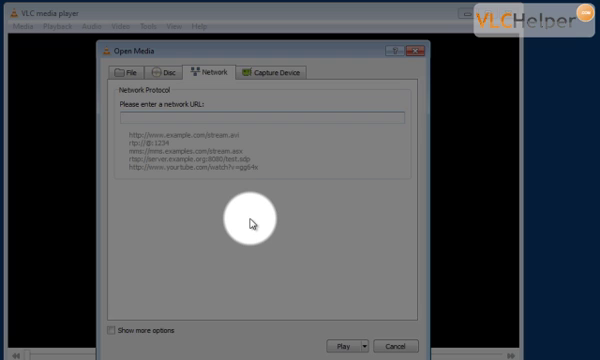
pyautogui.write('http://vlchelper.com/turn_off_subtitles.mp4')
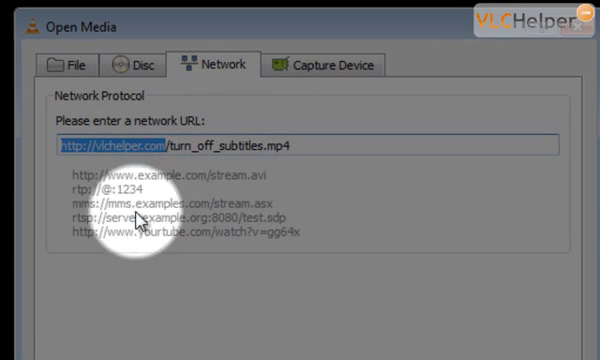
pyautogui.moveTo(148, 184)
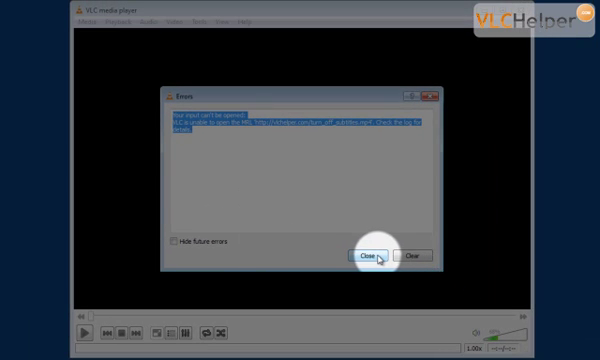
# Dismiss the error message shown when the stream fails to open.
pyautogui.click(366, 256)
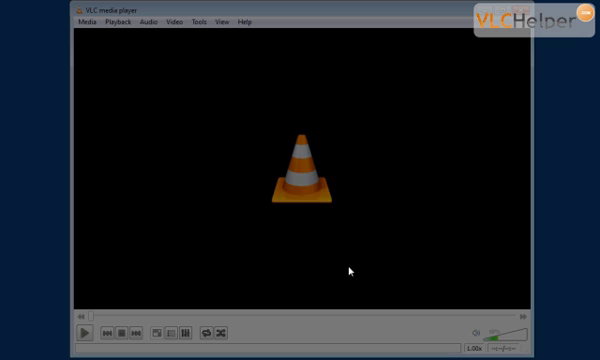
pyautogui.moveTo(312, 124)
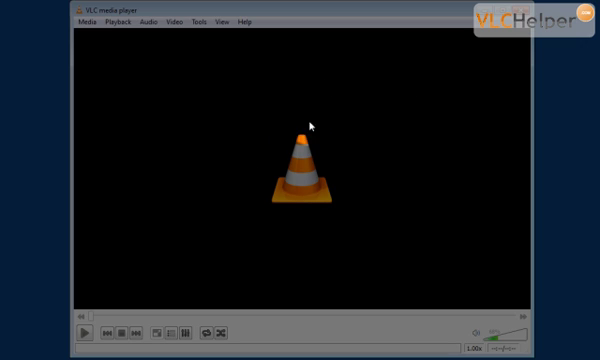
pyautogui.moveTo(162, 148)
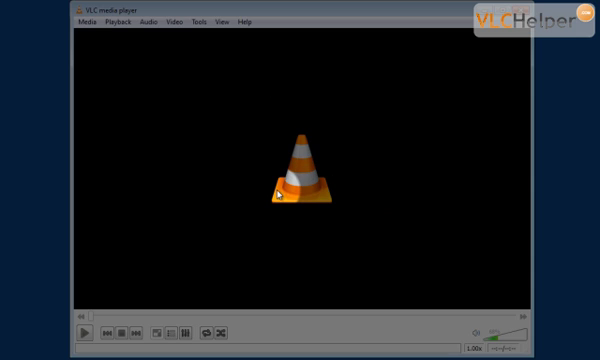
pyautogui.moveTo(232, 160)
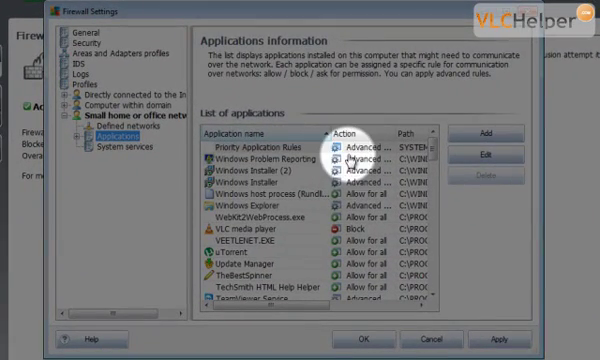
# Set VLC media player's firewall action to Allow for all.
pyautogui.click(256, 228)
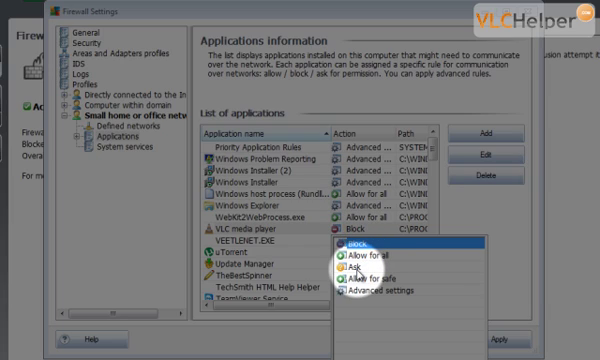
pyautogui.moveTo(370, 298)
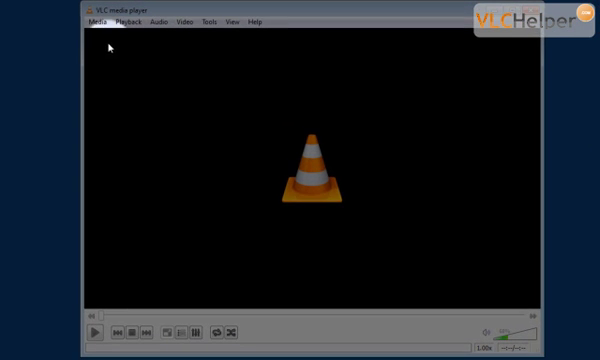
# Play the vlchelper.com turn_off_subtitles.mp4 network stream again, now successfully.
pyautogui.click(96, 24)
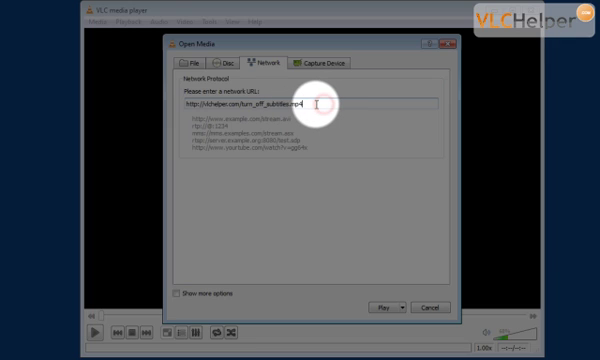
pyautogui.moveTo(344, 310)
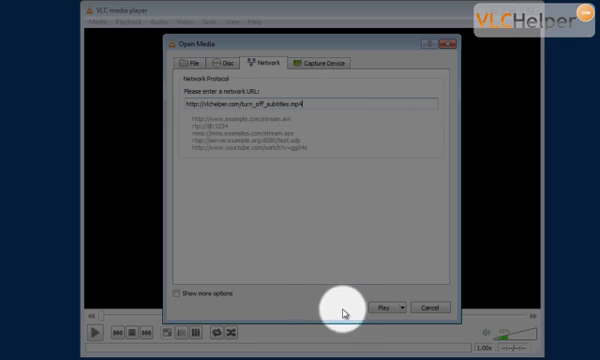
pyautogui.click(378, 308)
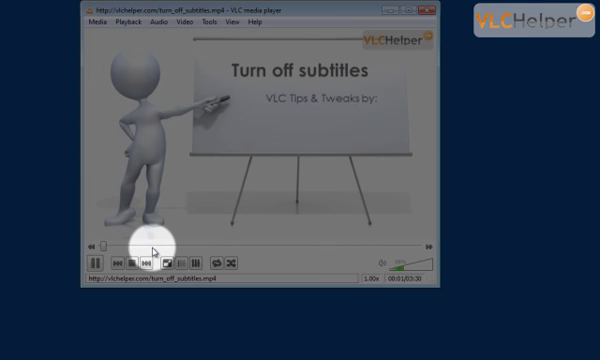
pyautogui.click(92, 256)
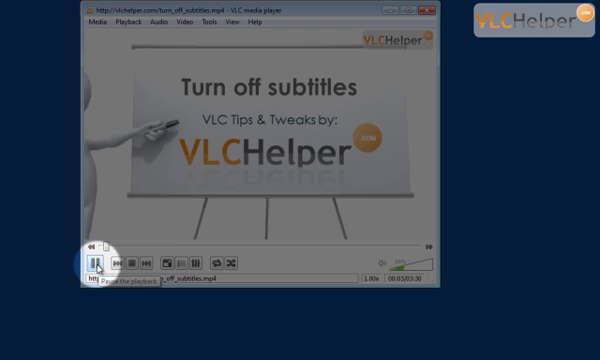
pyautogui.click(92, 268)
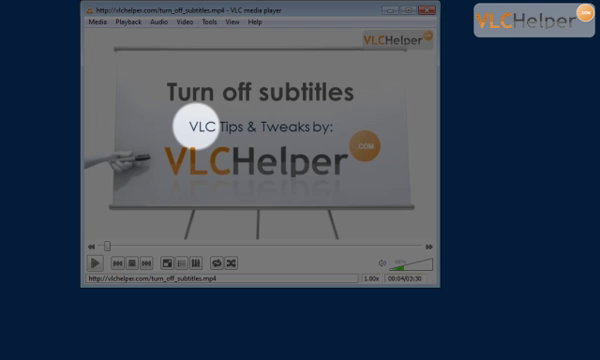
pyautogui.moveTo(210, 150)
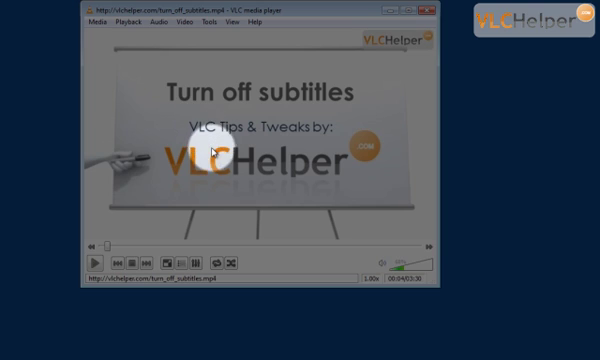